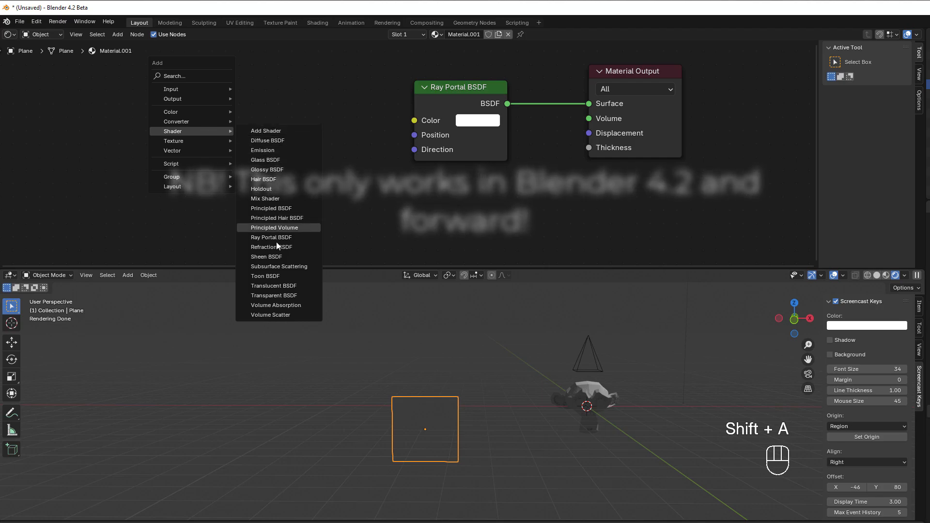
pyautogui.moveTo(275, 237)
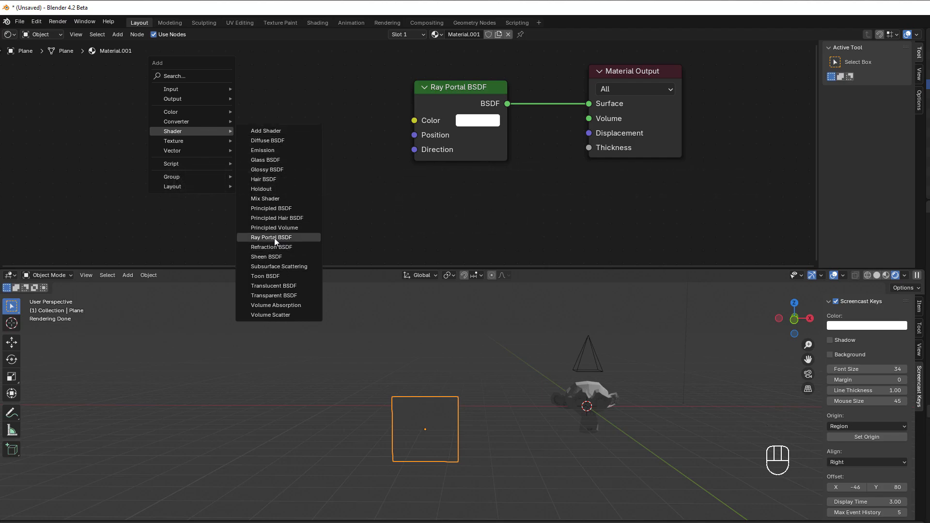
pyautogui.moveTo(271, 237)
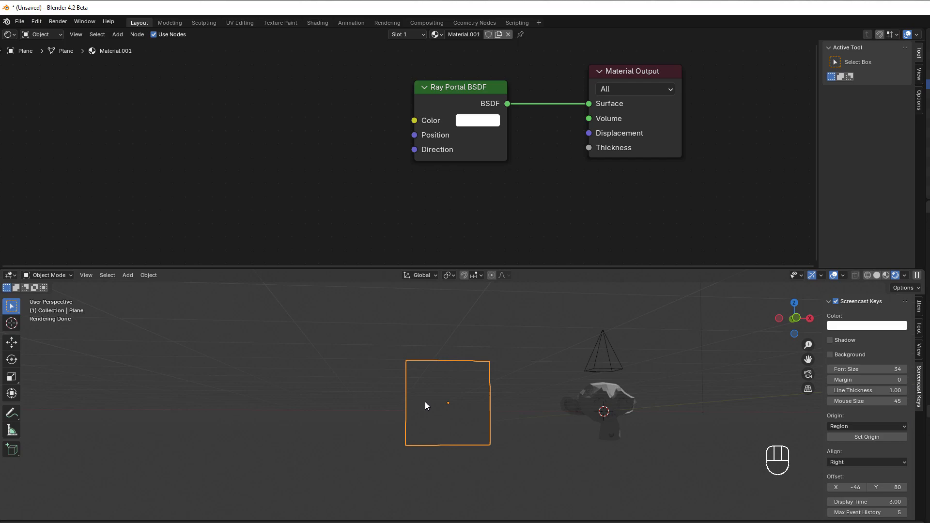
pyautogui.moveTo(436, 149)
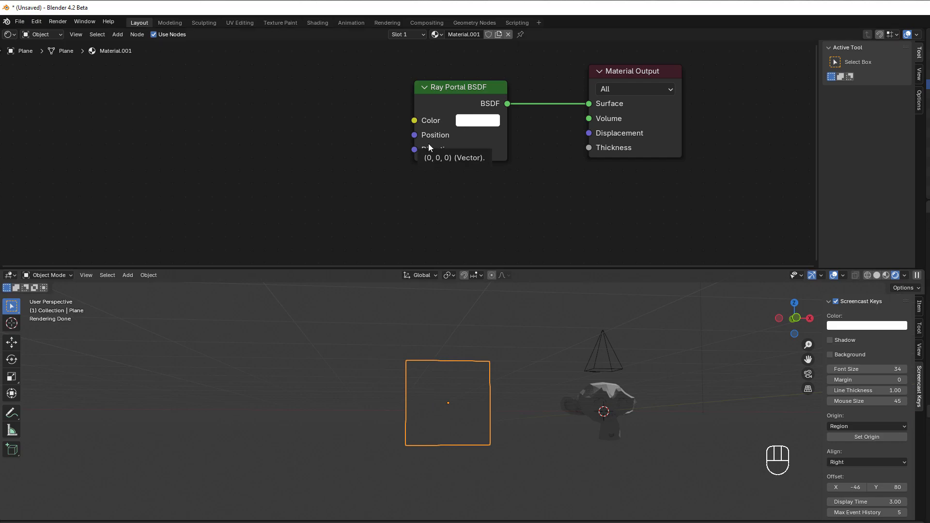
pyautogui.moveTo(585, 417)
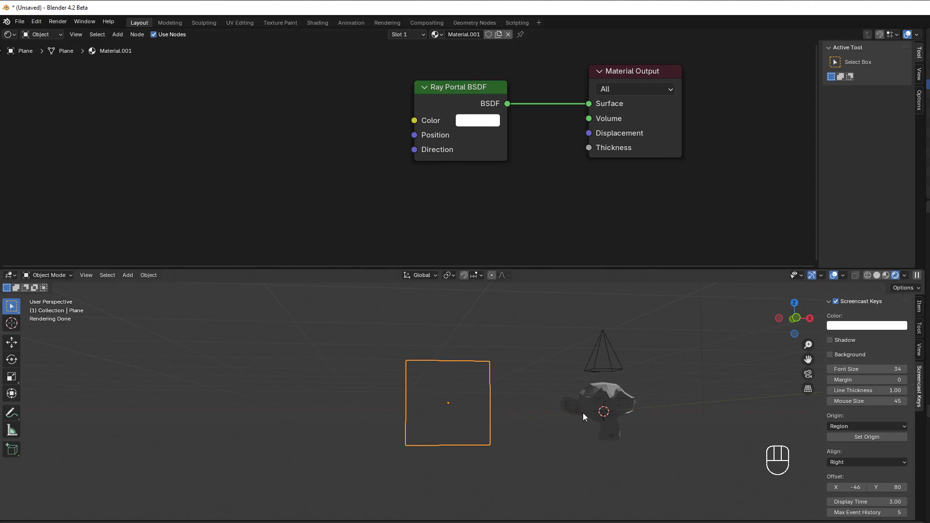
pyautogui.moveTo(456, 420)
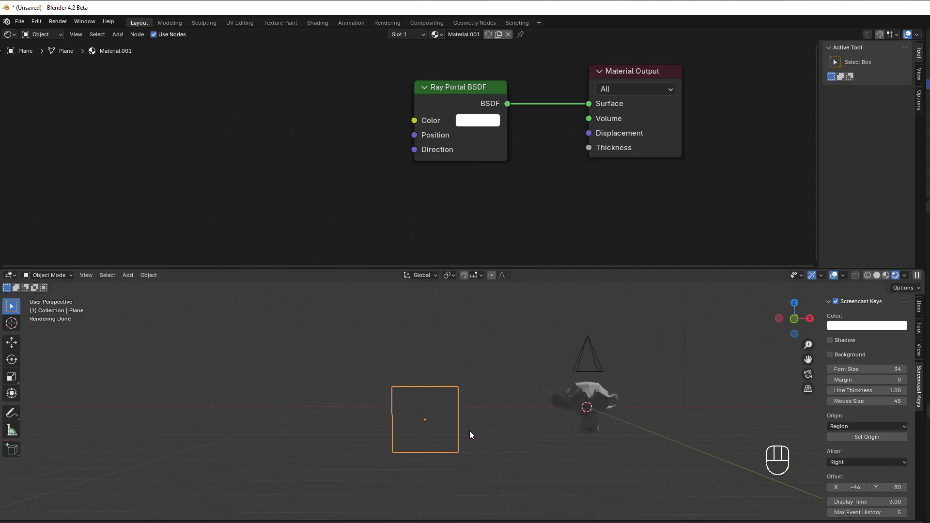
pyautogui.moveTo(347, 169)
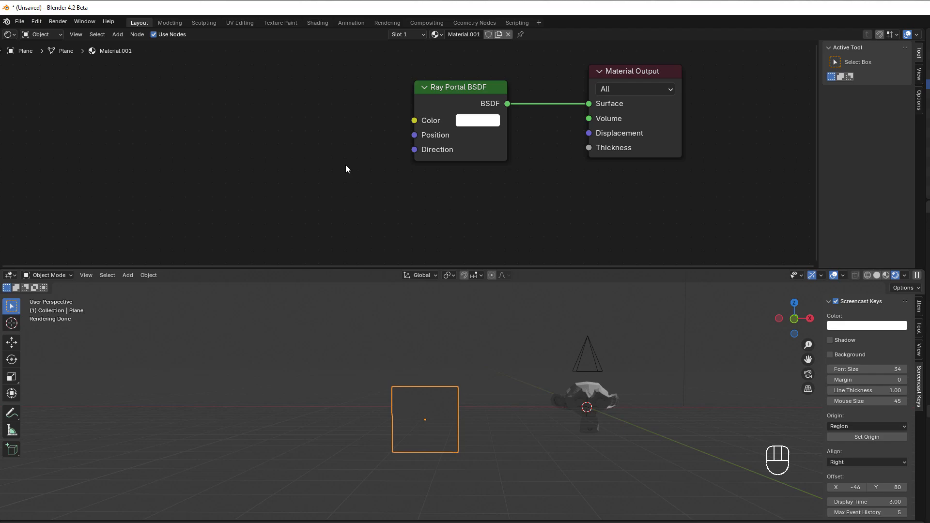
# Step: Add a Geometry input node and link its Position to the Ray Portal BSDF Position
pyautogui.press('shift+a')
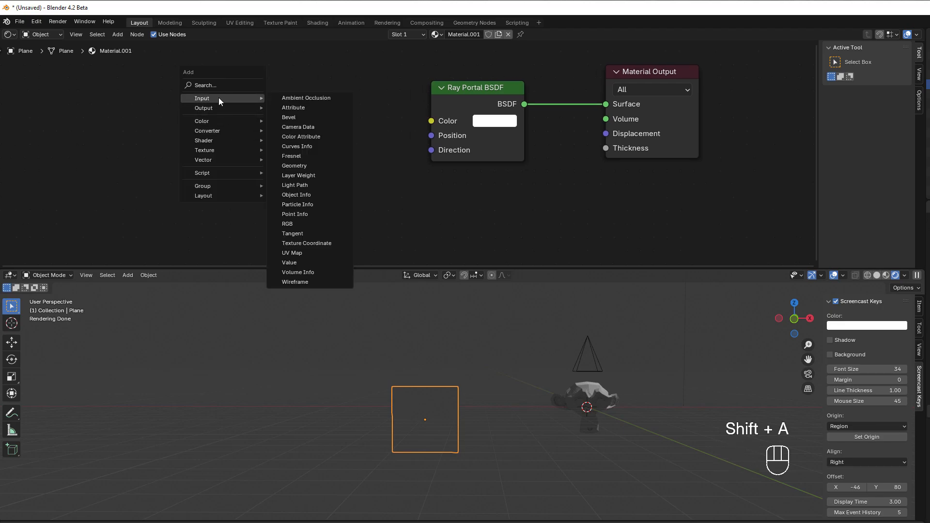
pyautogui.moveTo(308, 166)
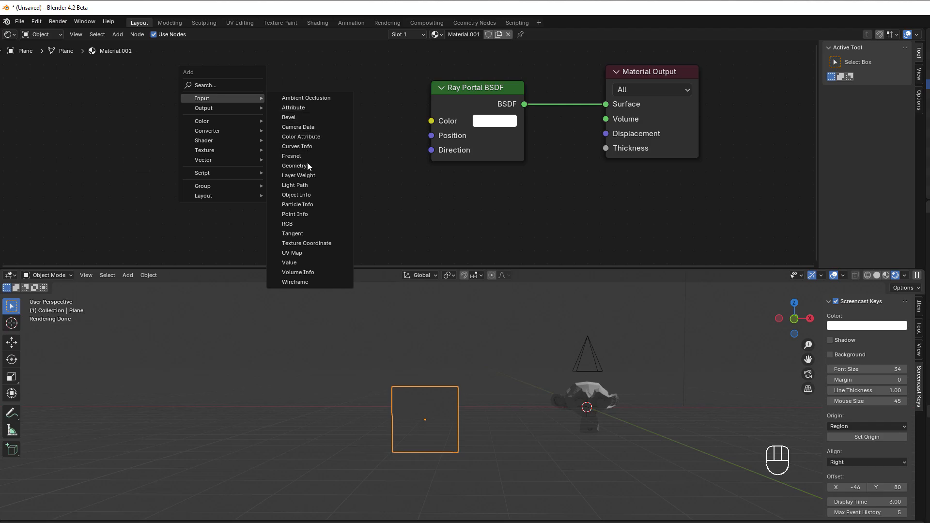
pyautogui.click(295, 165)
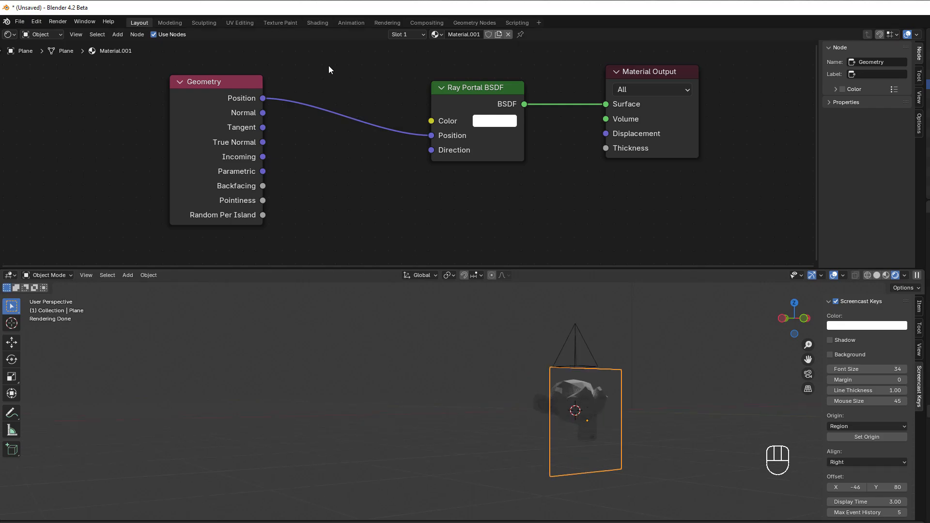
pyautogui.press('shift+a')
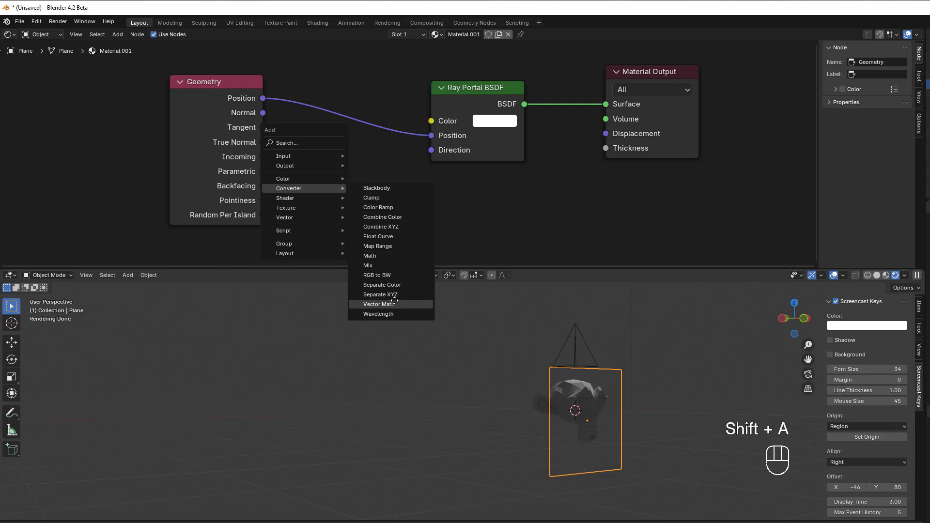
# Step: Insert a Vector Math Add node on the Position link with an X offset of 5.2
pyautogui.click(380, 304)
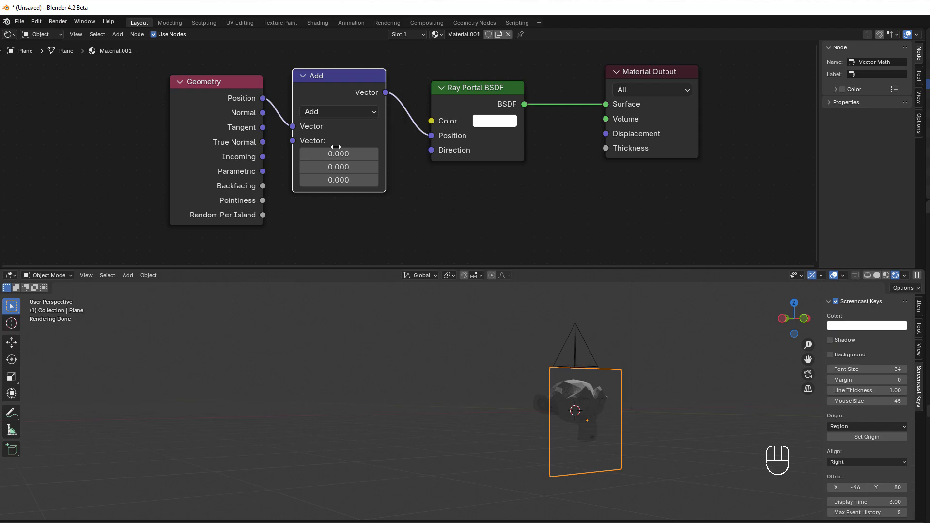
pyautogui.click(338, 153)
pyautogui.write('5.200')
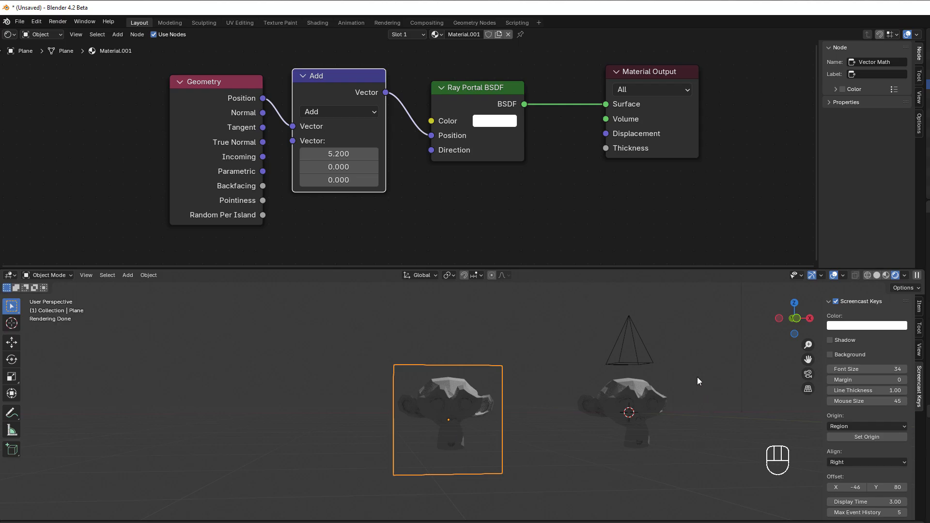
pyautogui.moveTo(677, 426)
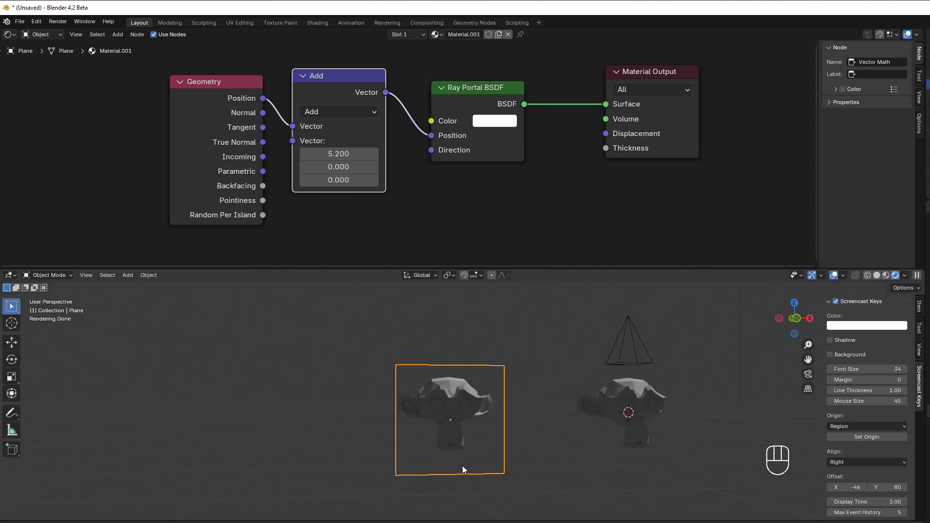
# Step: Move the portal plane to a new spot and rotate it slightly
pyautogui.press('g')
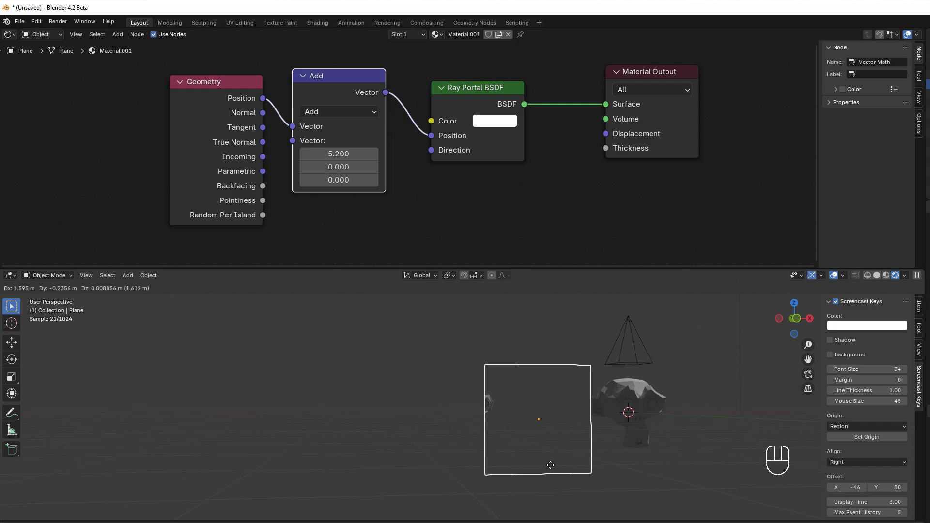
pyautogui.click(539, 465)
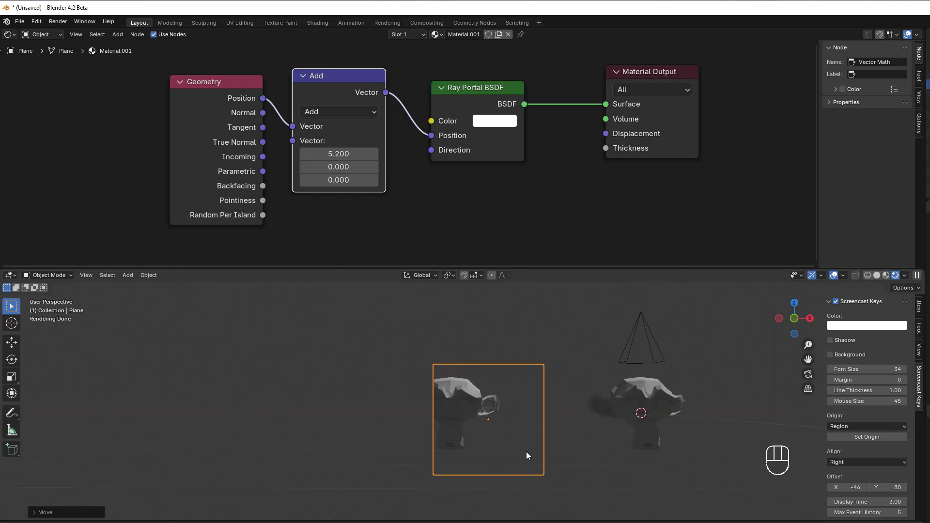
pyautogui.press('r')
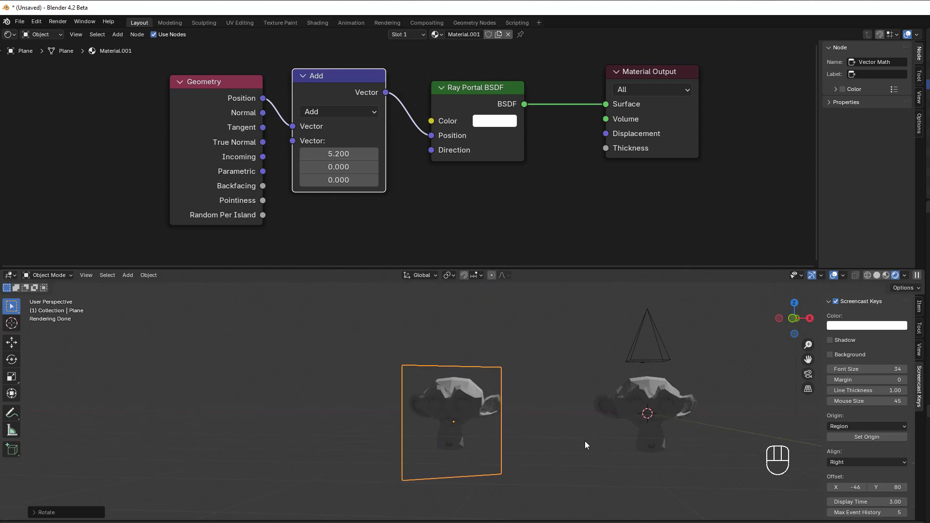
pyautogui.press('r')
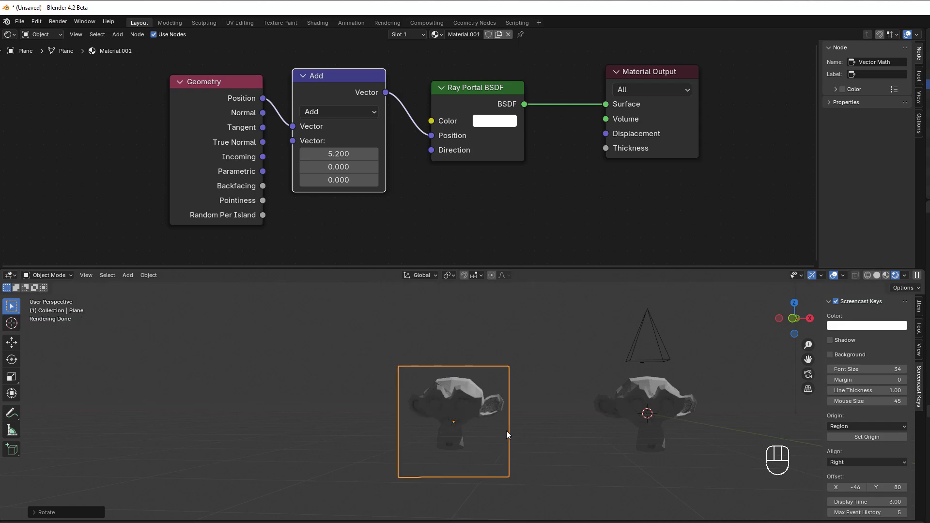
pyautogui.moveTo(501, 394)
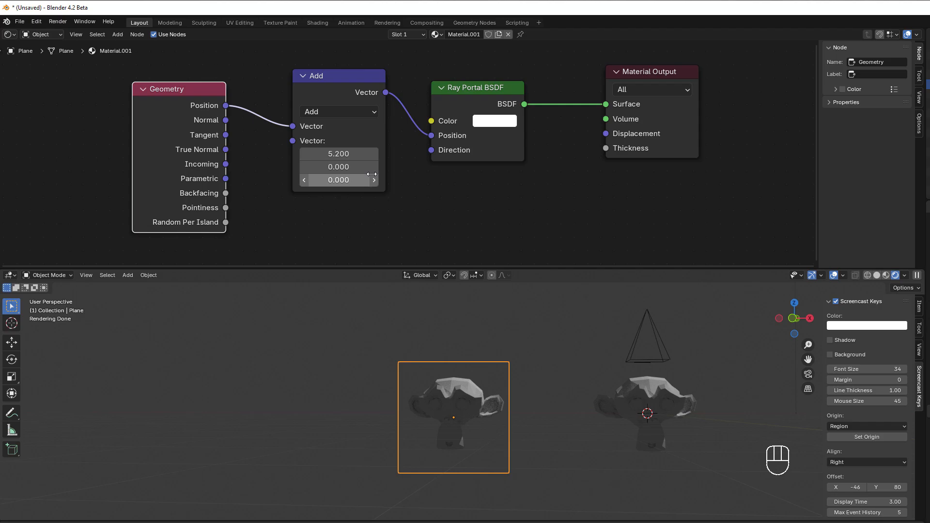
pyautogui.moveTo(449, 156)
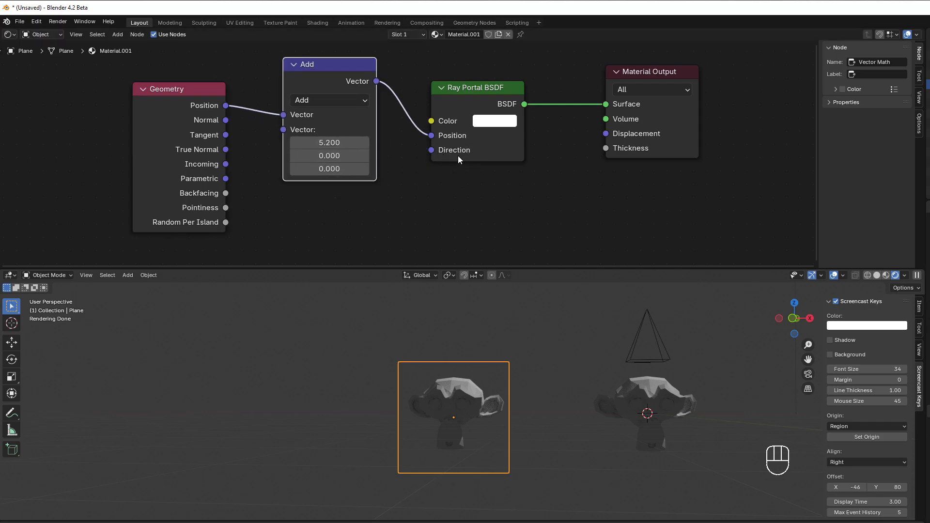
pyautogui.moveTo(224, 183)
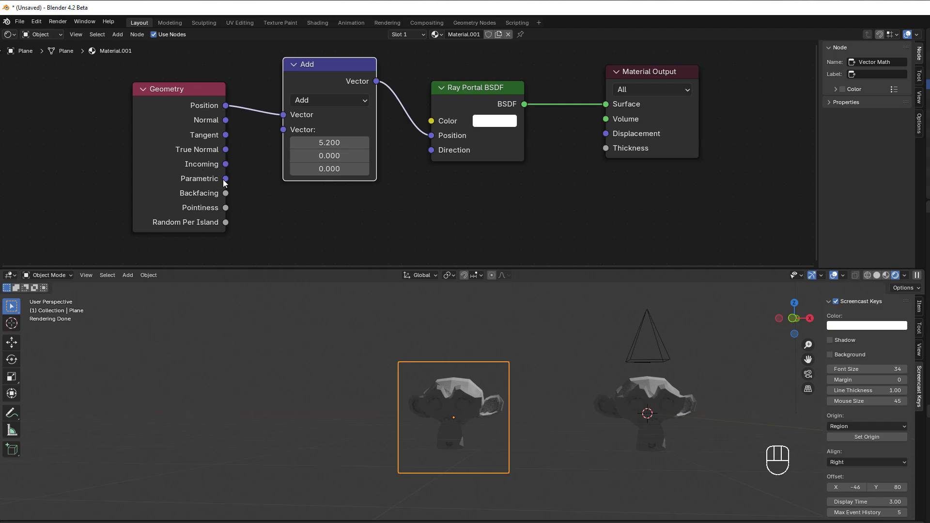
pyautogui.moveTo(224, 169)
pyautogui.write('sca')
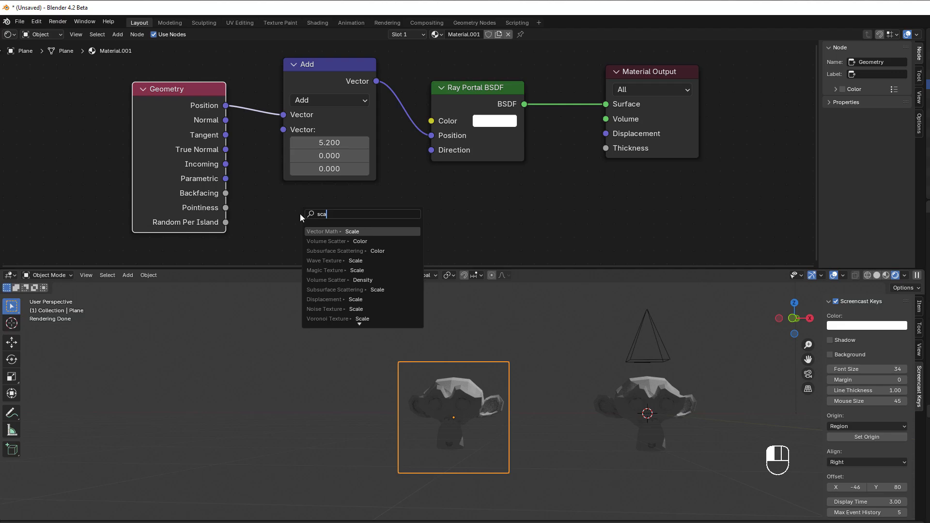
# Step: Add a Vector Math Scale node set to -1, fed by Geometry Incoming
pyautogui.click(353, 232)
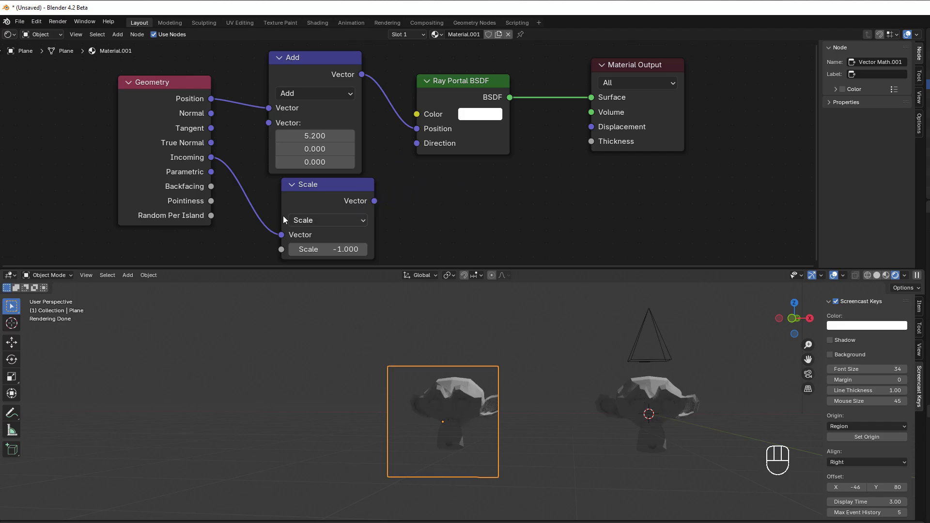
pyautogui.press('shift+a')
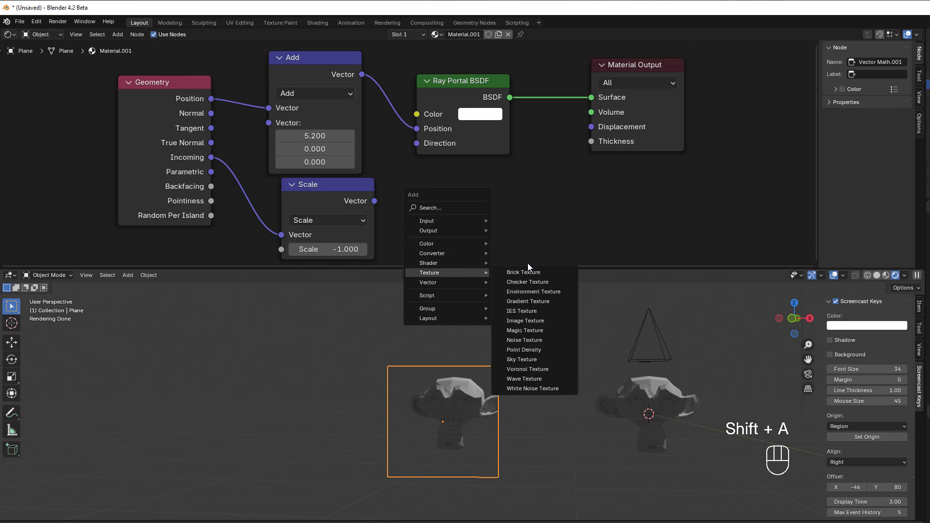
# Step: Add a Magic Texture driven by the scaled Incoming vector into the Material Output
pyautogui.click(524, 331)
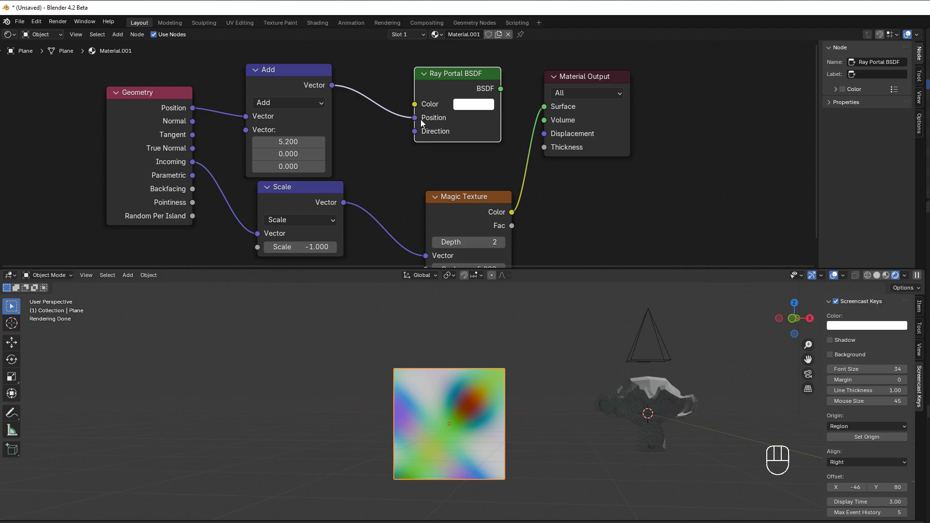
pyautogui.moveTo(415, 117)
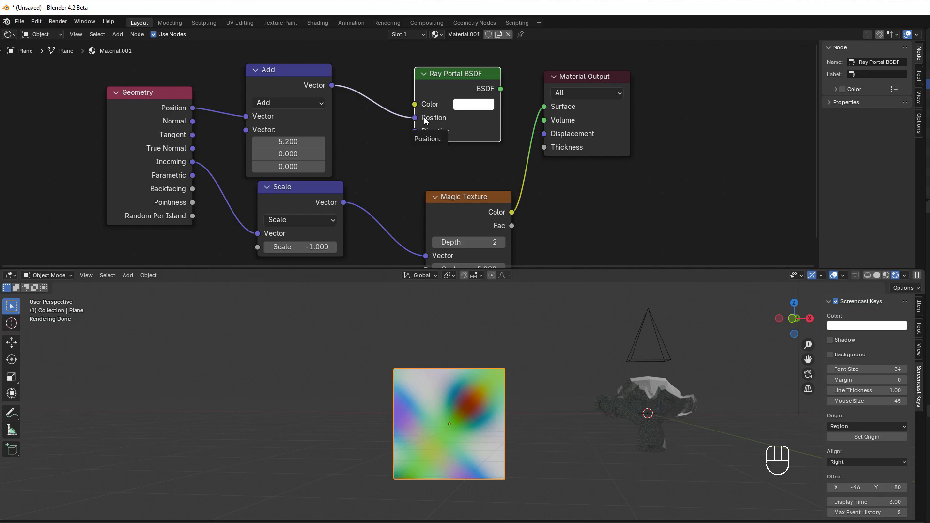
pyautogui.moveTo(440, 134)
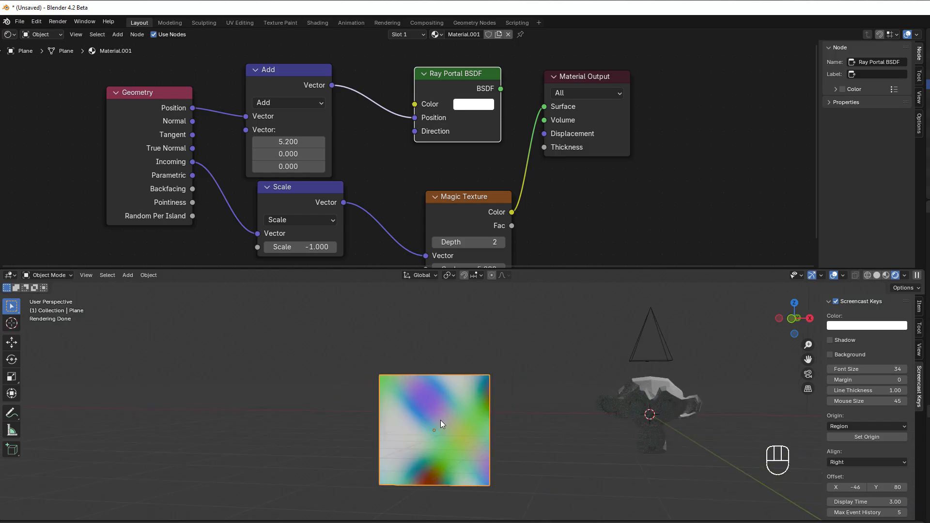
pyautogui.moveTo(412, 174)
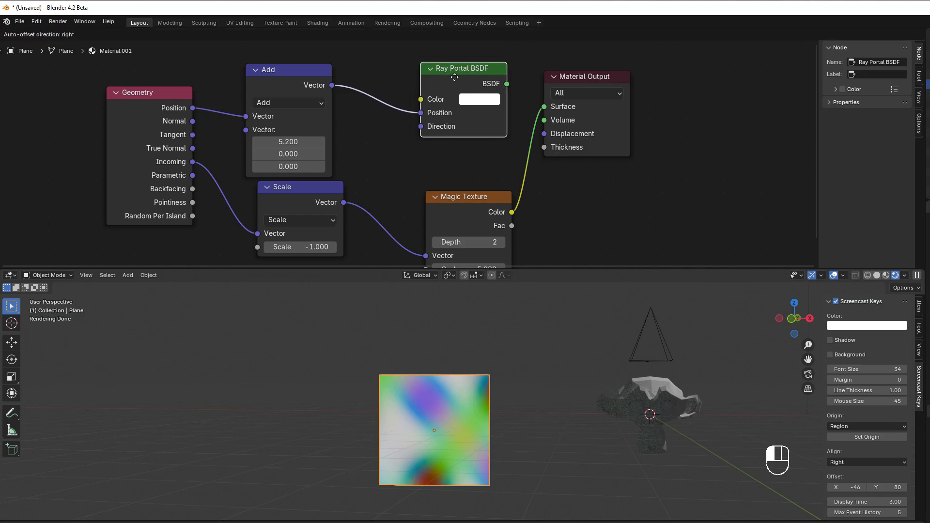
pyautogui.moveTo(479, 99)
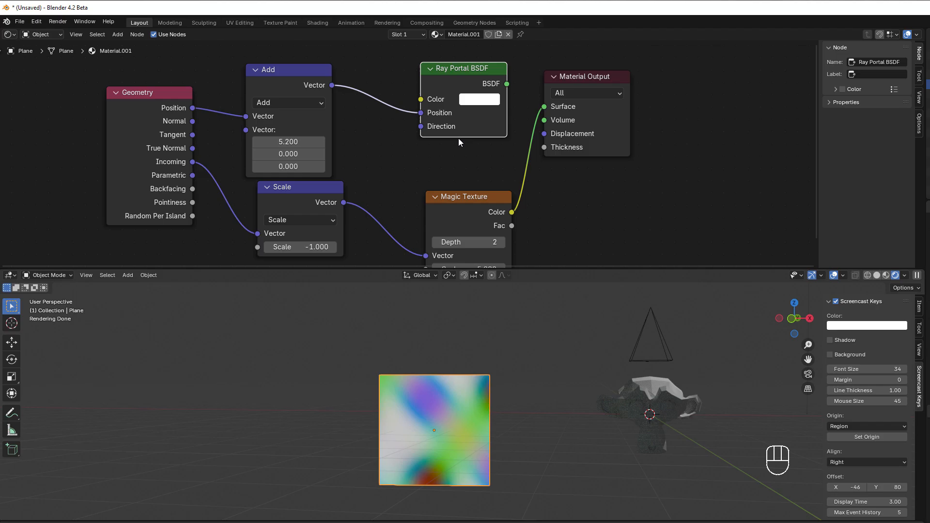
pyautogui.moveTo(432, 143)
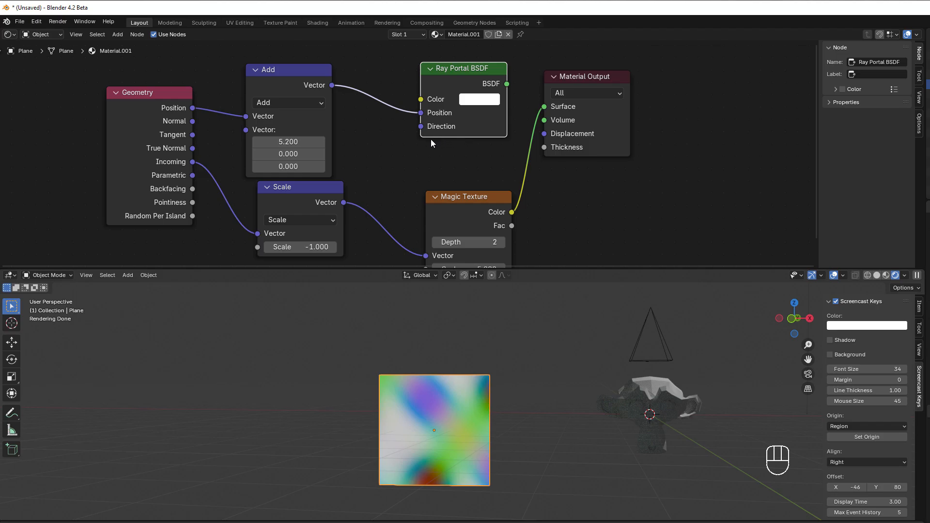
pyautogui.moveTo(425, 124)
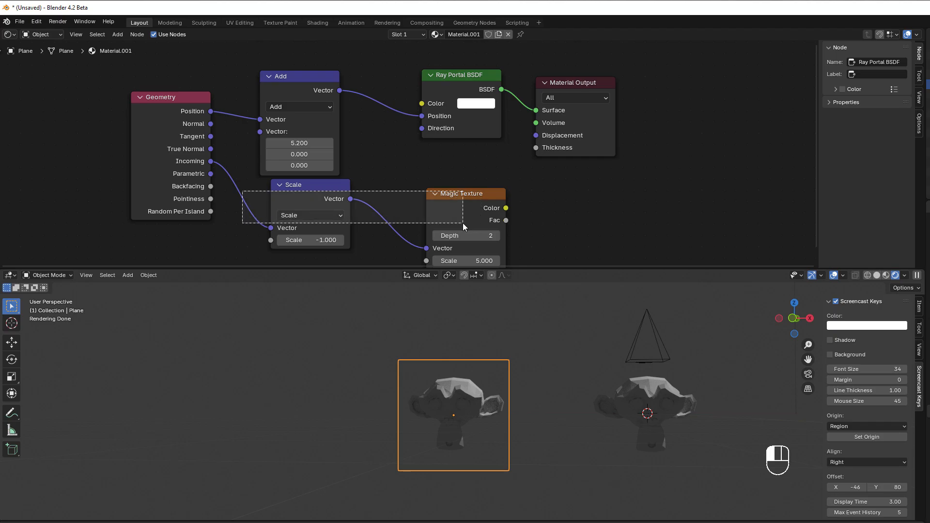
# Step: Select the Scale and Magic Texture nodes and delete the Magic Texture
pyautogui.click(309, 185)
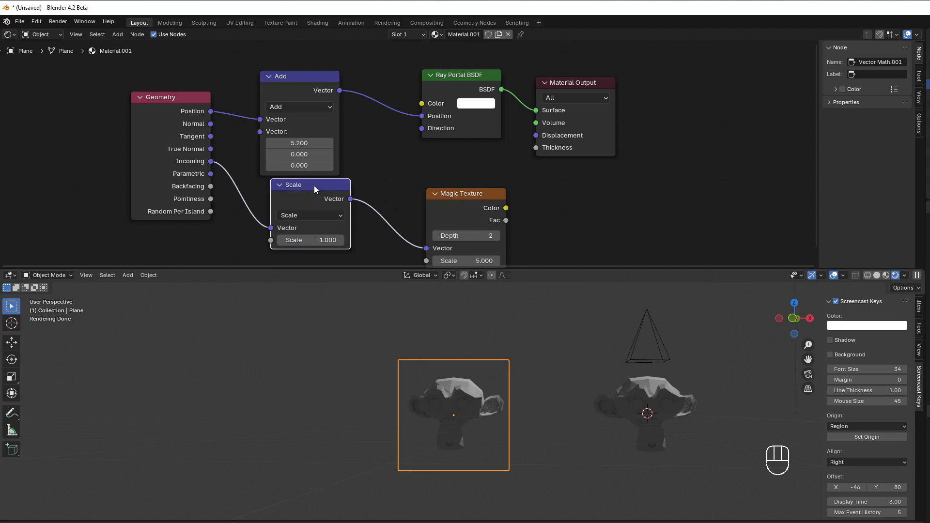
pyautogui.click(465, 193)
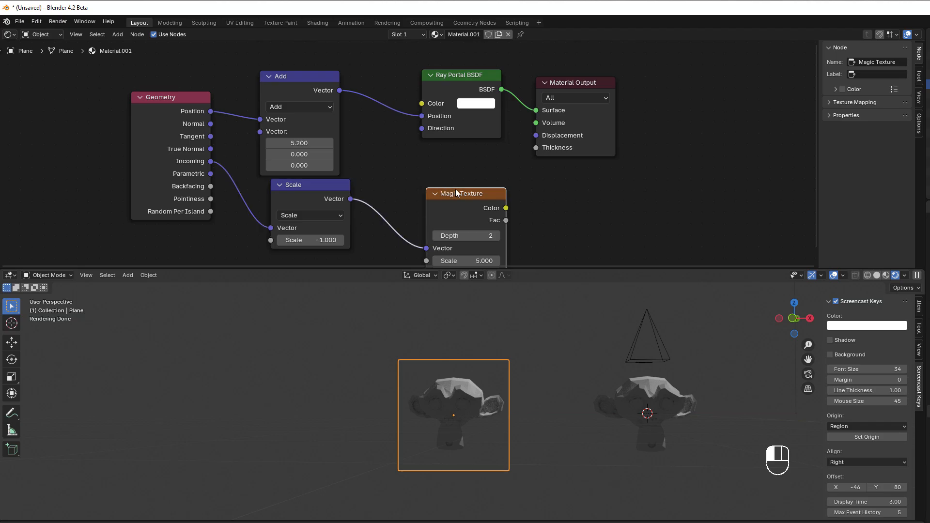
pyautogui.press('Delete')
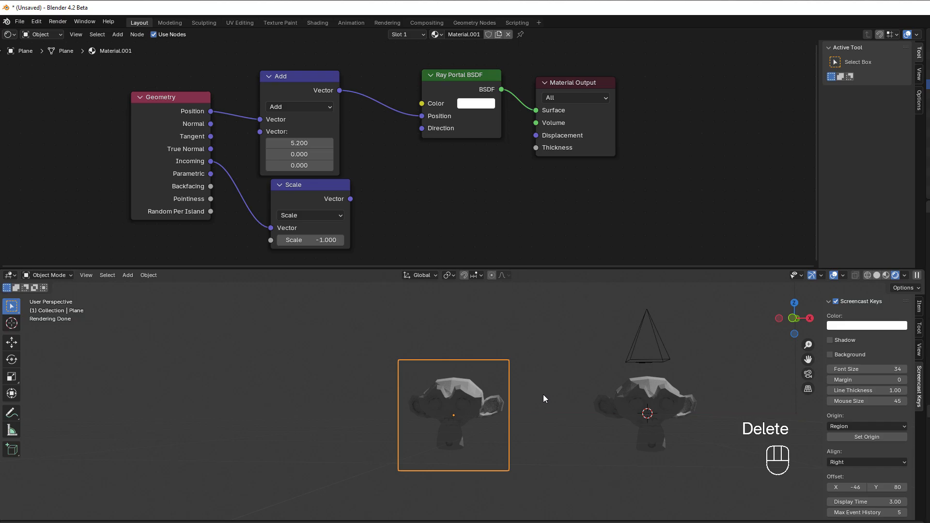
pyautogui.moveTo(639, 404)
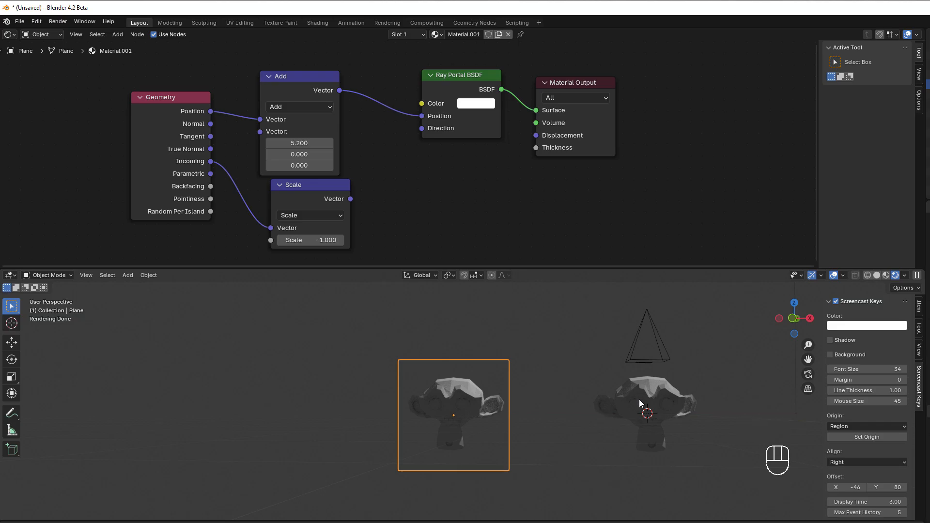
pyautogui.moveTo(637, 451)
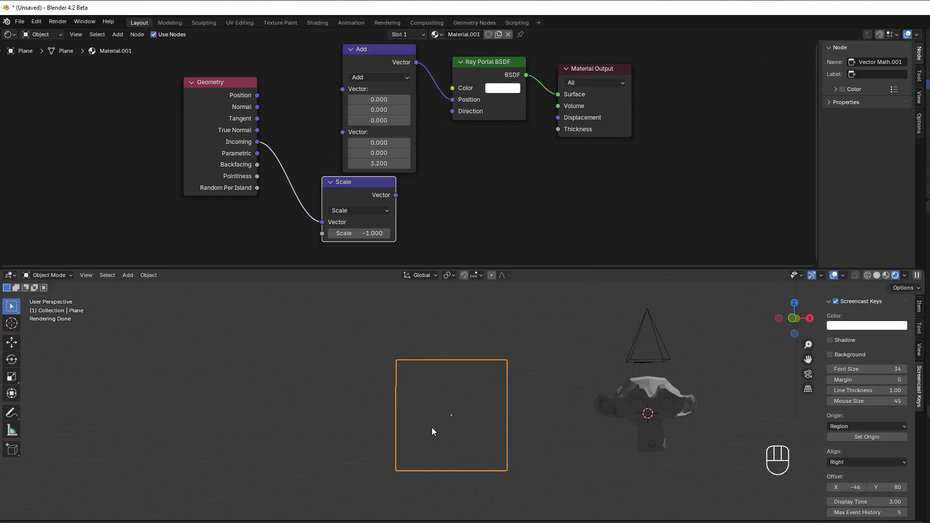
pyautogui.moveTo(472, 371)
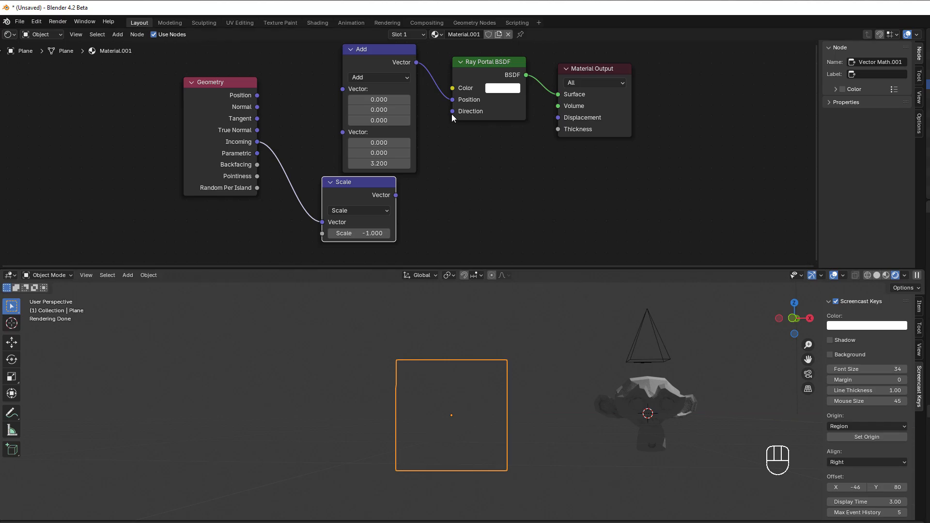
pyautogui.moveTo(358, 193)
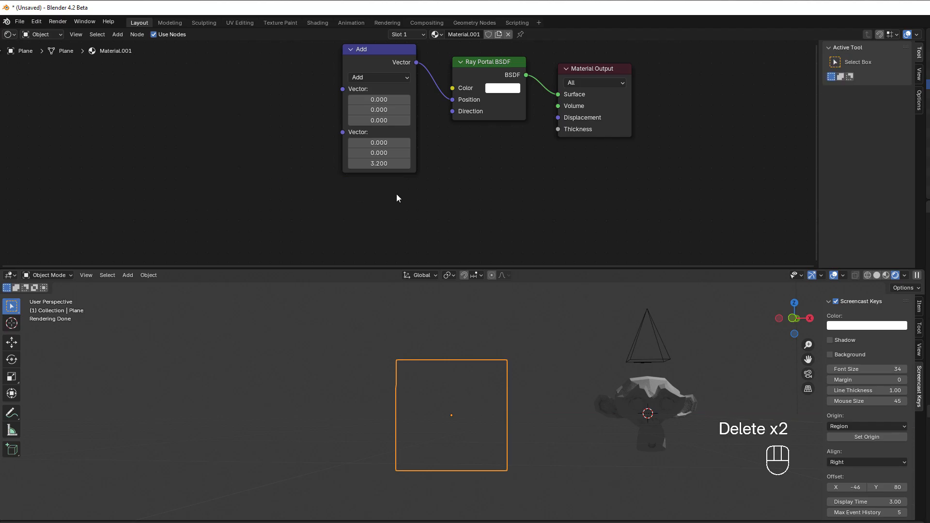
# Step: Add a Texture Coordinate input node to the plane's material
pyautogui.press('shift+a')
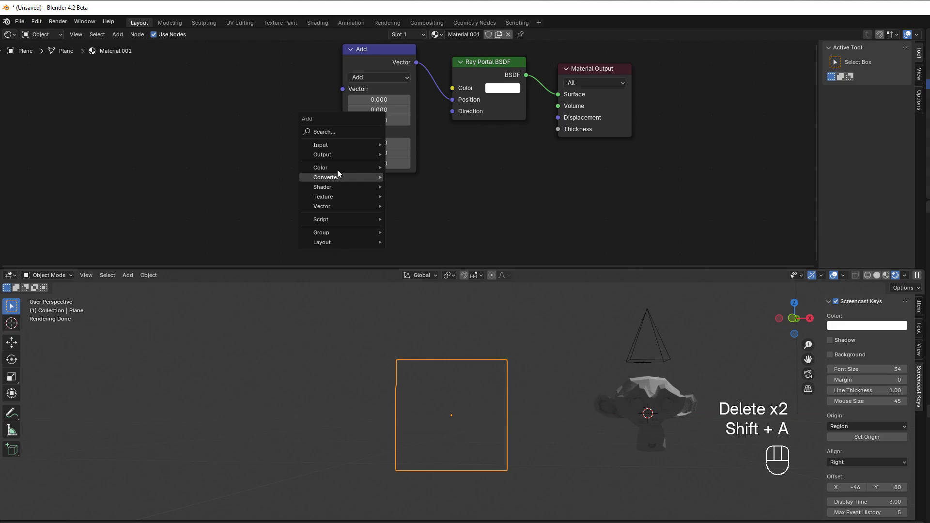
pyautogui.click(321, 145)
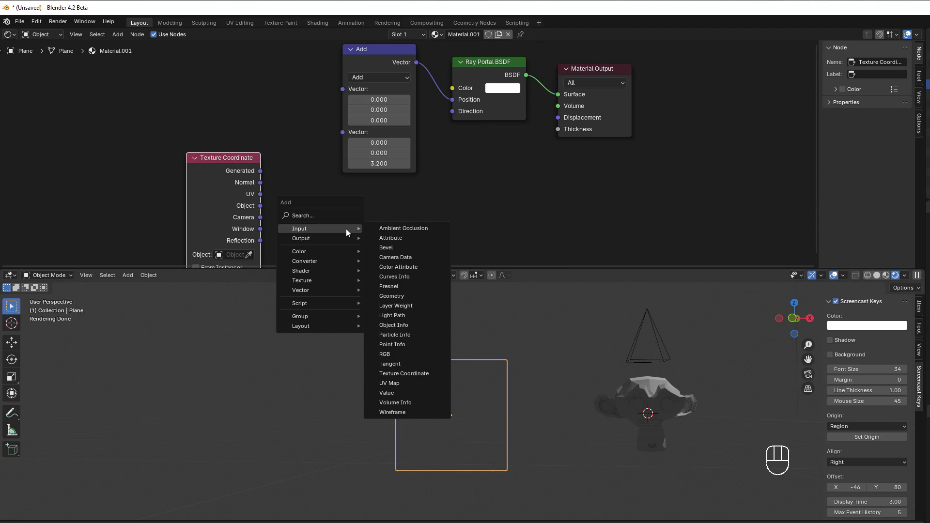
pyautogui.moveTo(323, 261)
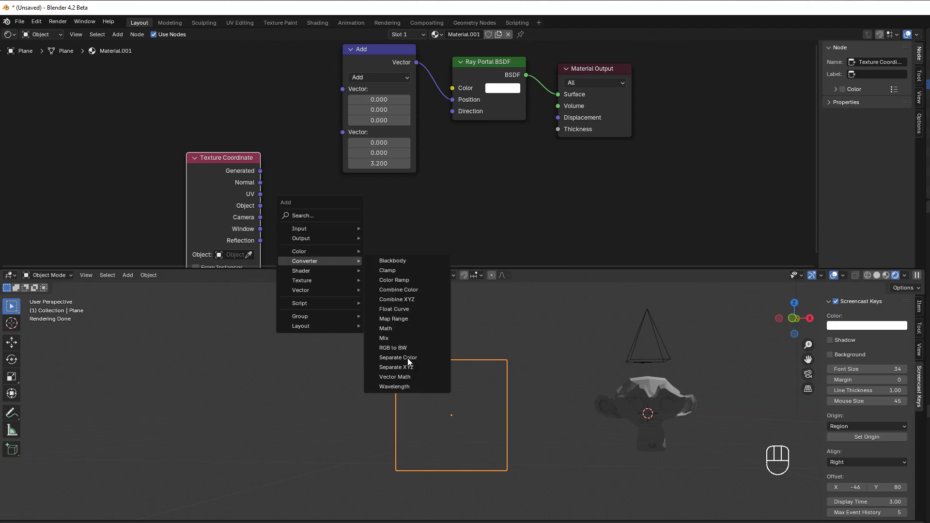
# Step: Add a Vector Math Subtract node with 0.5, 0.5, 0.9 between UV and Direction
pyautogui.click(394, 377)
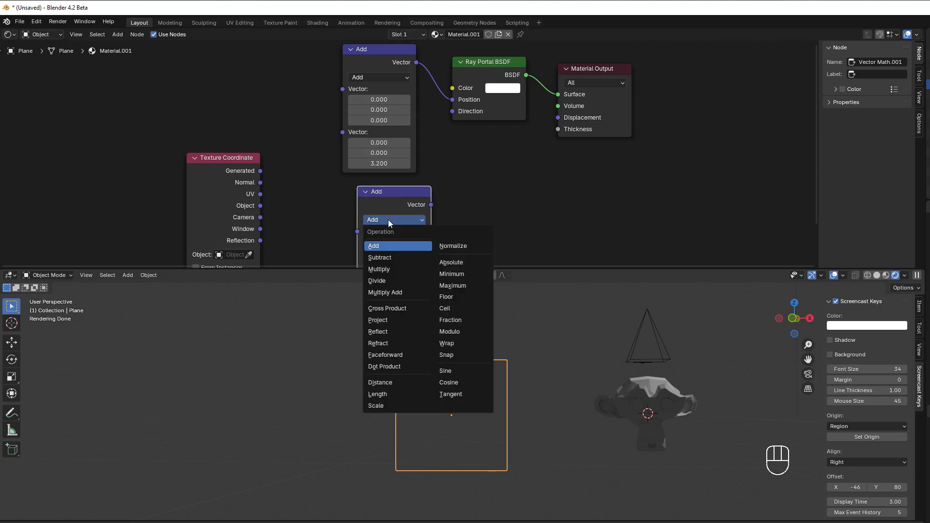
pyautogui.click(380, 257)
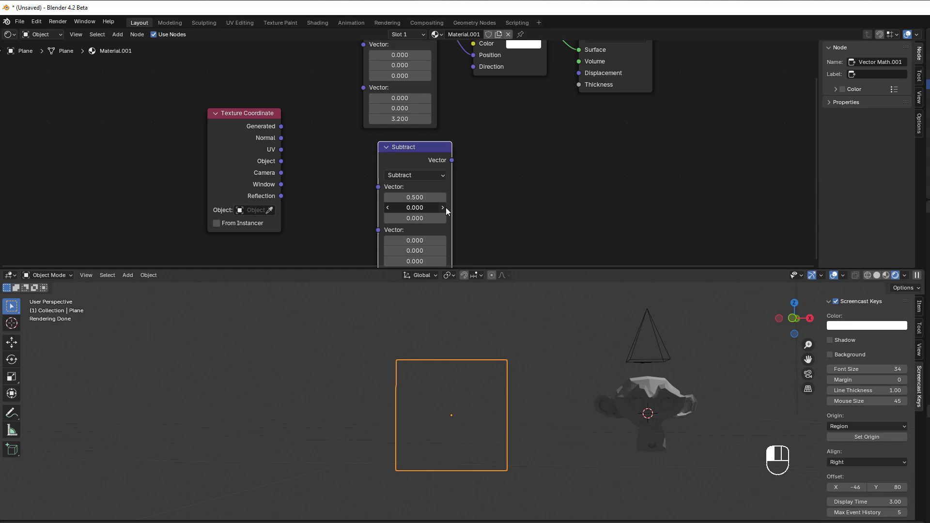
pyautogui.click(441, 207)
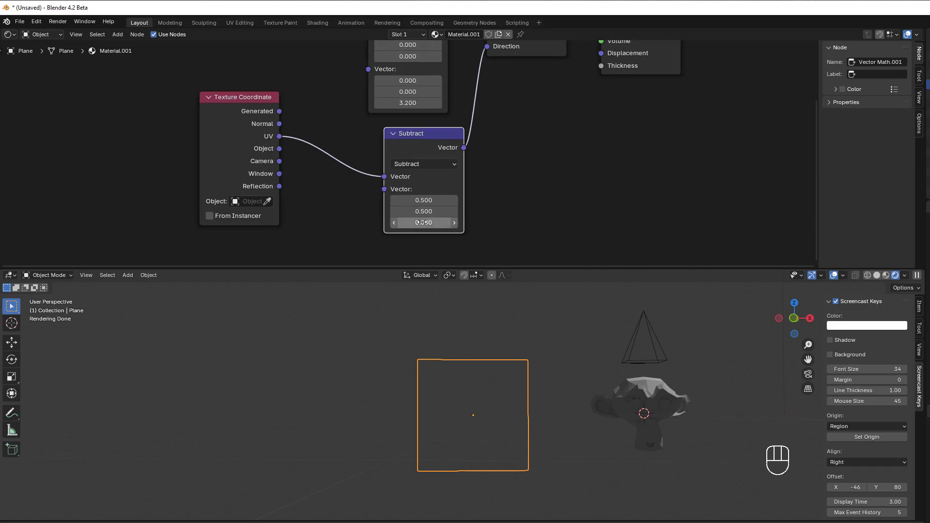
pyautogui.click(423, 222)
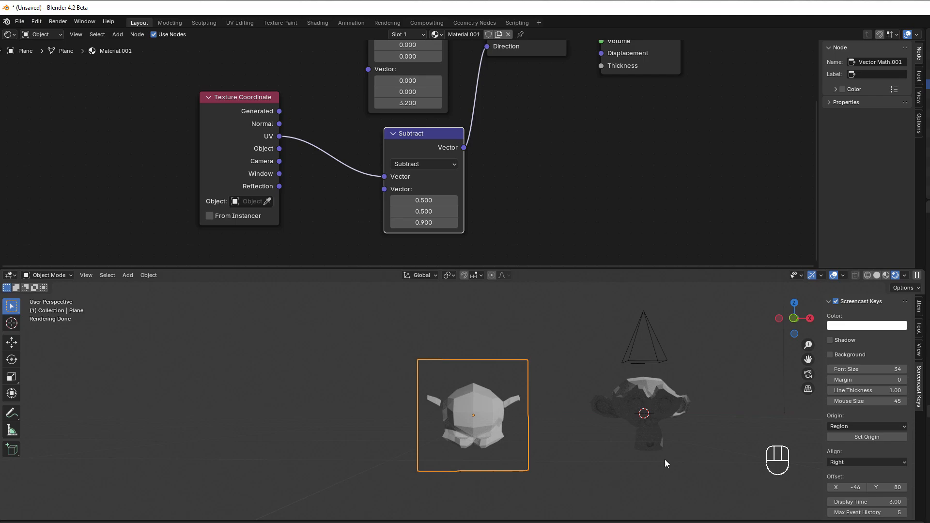
pyautogui.moveTo(630, 399)
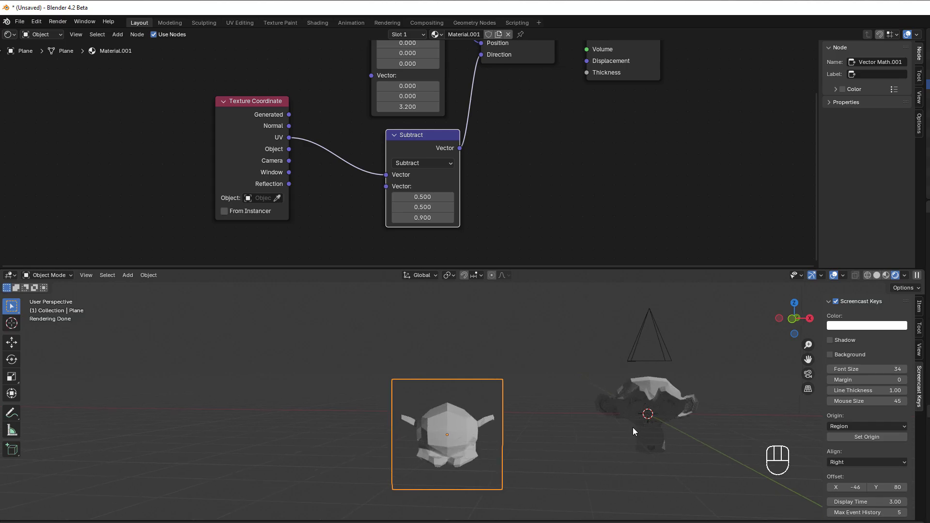
pyautogui.click(647, 409)
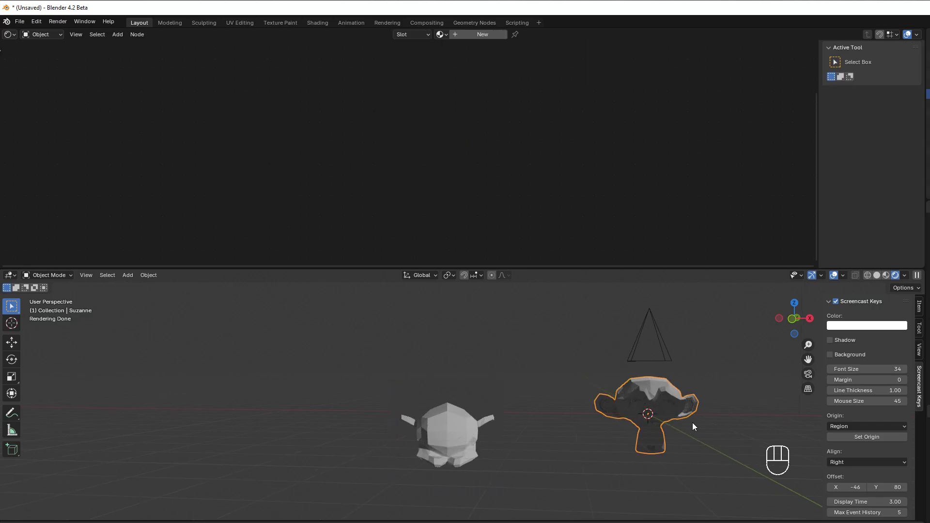
pyautogui.press('r')
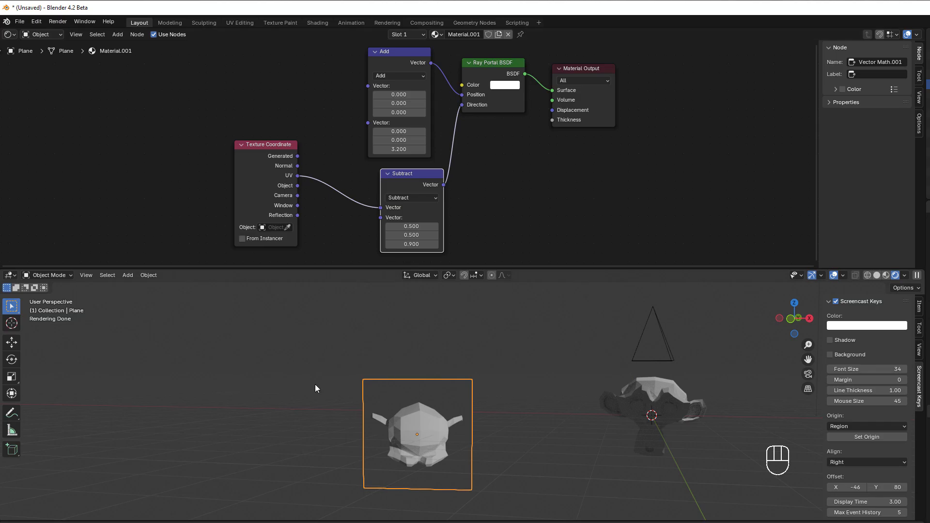
pyautogui.moveTo(233, 309)
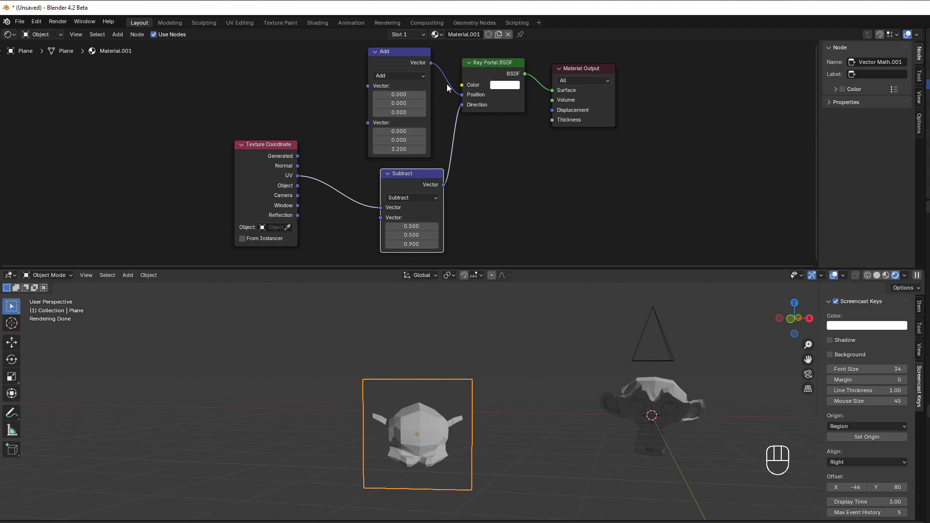
pyautogui.moveTo(500, 66)
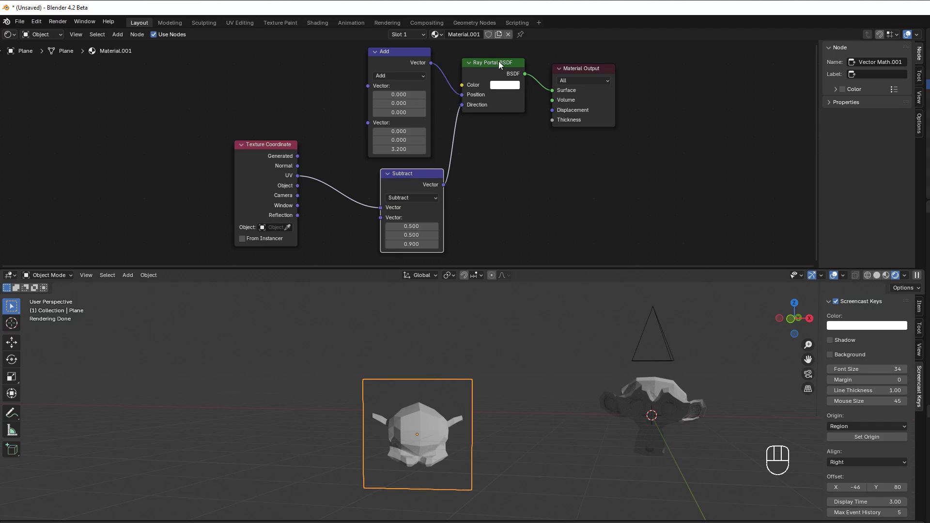